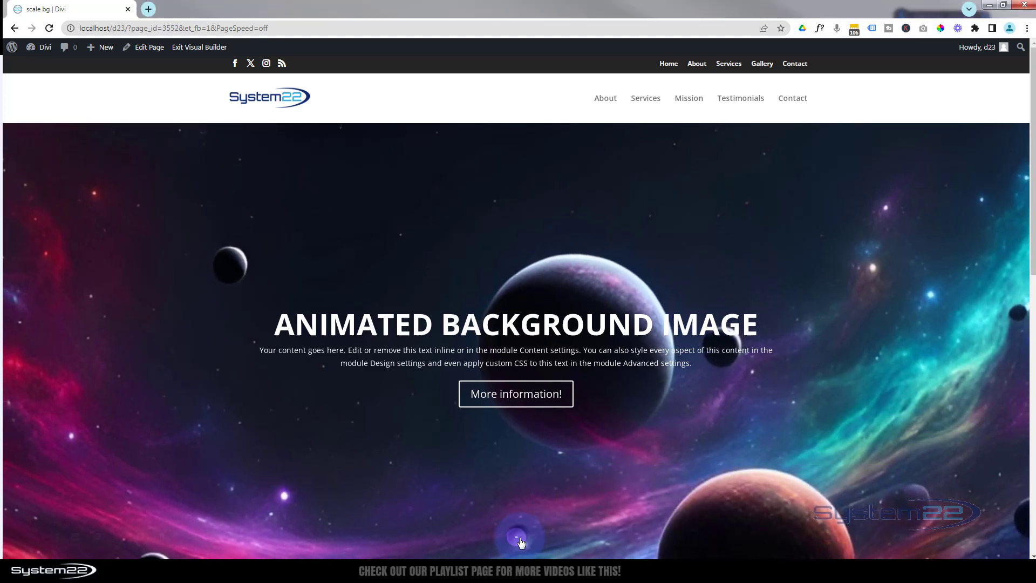
- Show the builder's page tools and preview the hero at tablet and phone widths, then desktop
{"action": "left_click", "coordinate": [516, 536]}
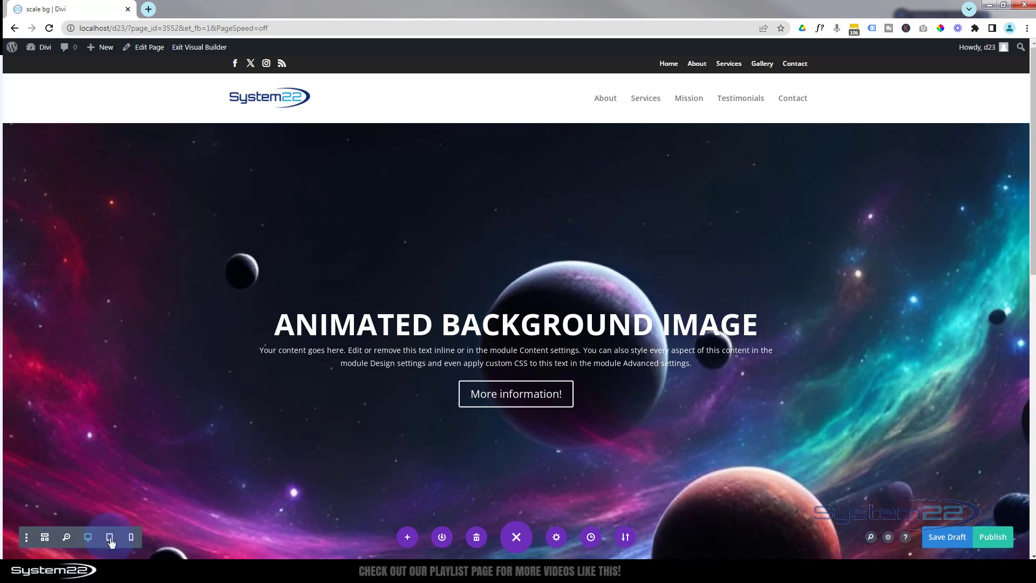
{"action": "left_click", "coordinate": [110, 536]}
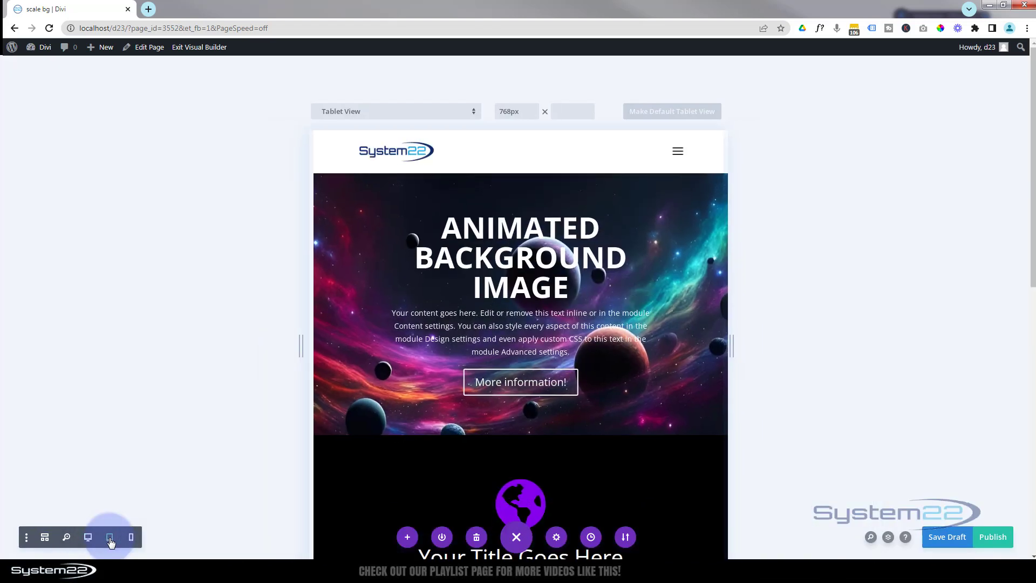
{"action": "mouse_move", "coordinate": [111, 537]}
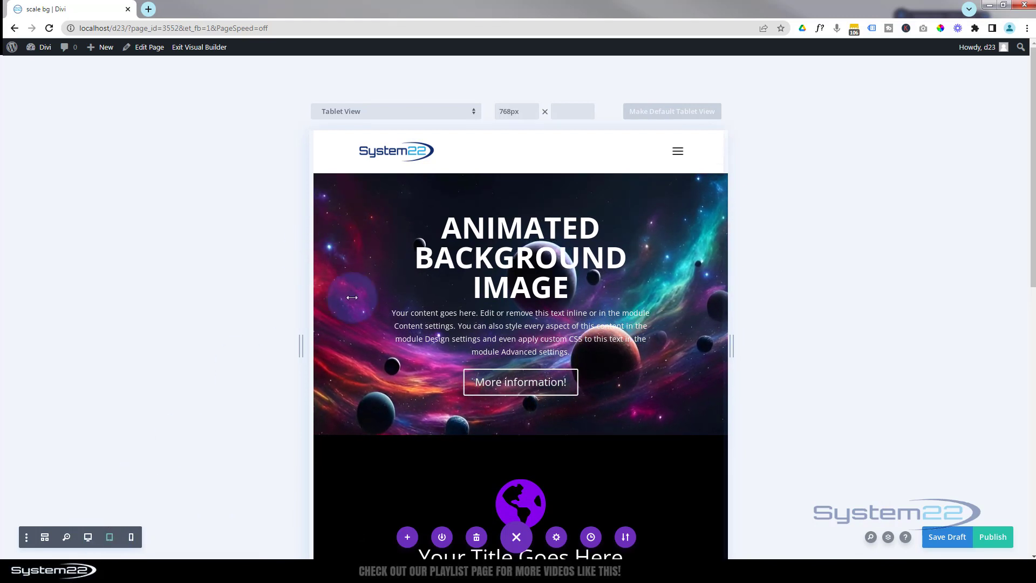
{"action": "left_click", "coordinate": [131, 536]}
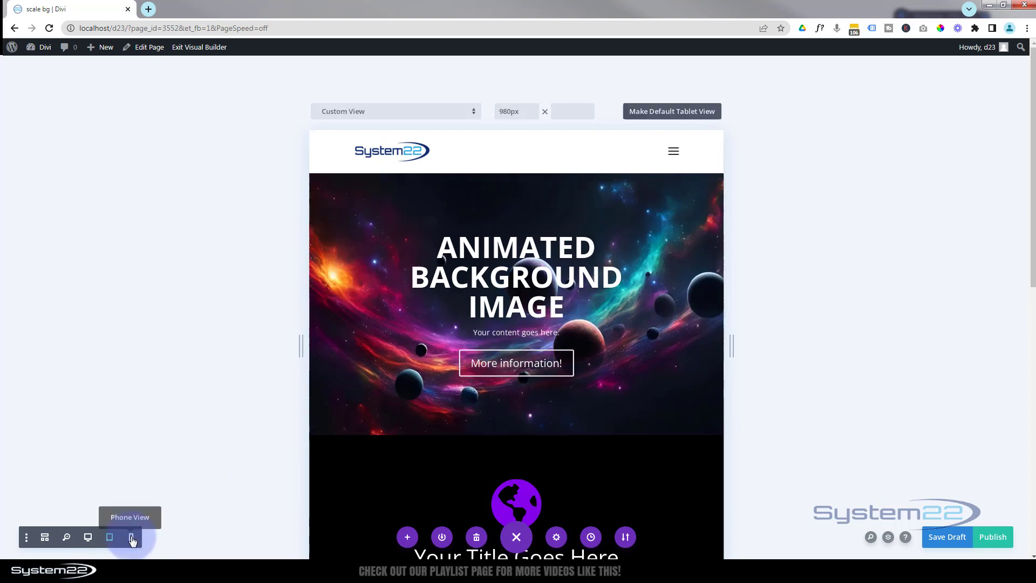
{"action": "left_click", "coordinate": [131, 536]}
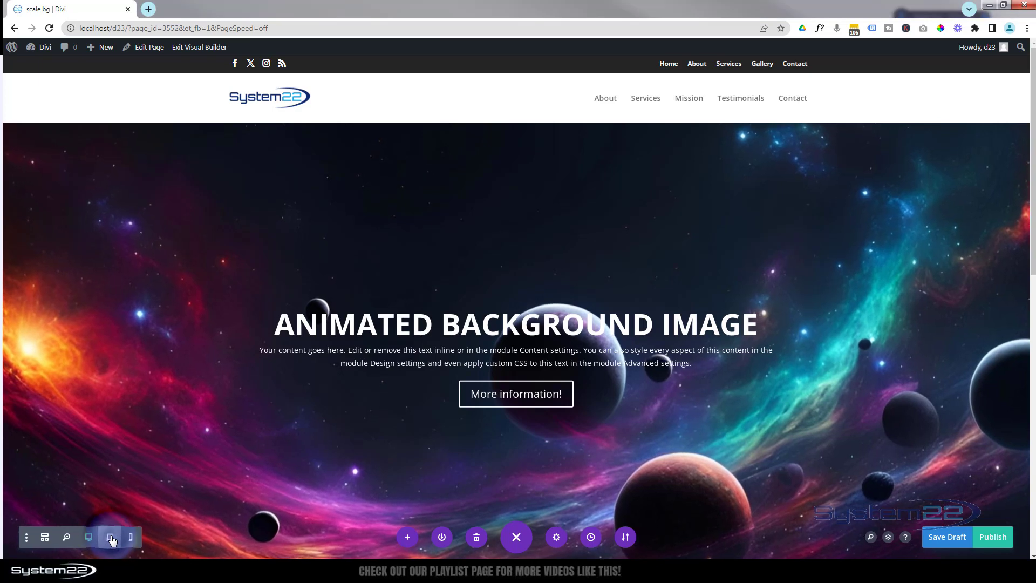
{"action": "left_click", "coordinate": [110, 536]}
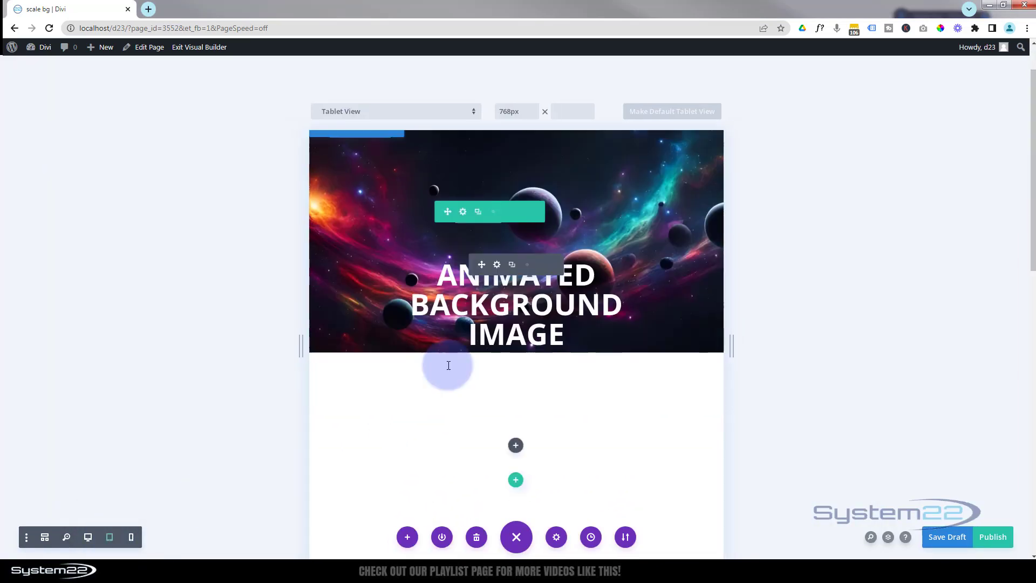
{"action": "scroll", "scroll_direction": "up", "scroll_amount": 3}
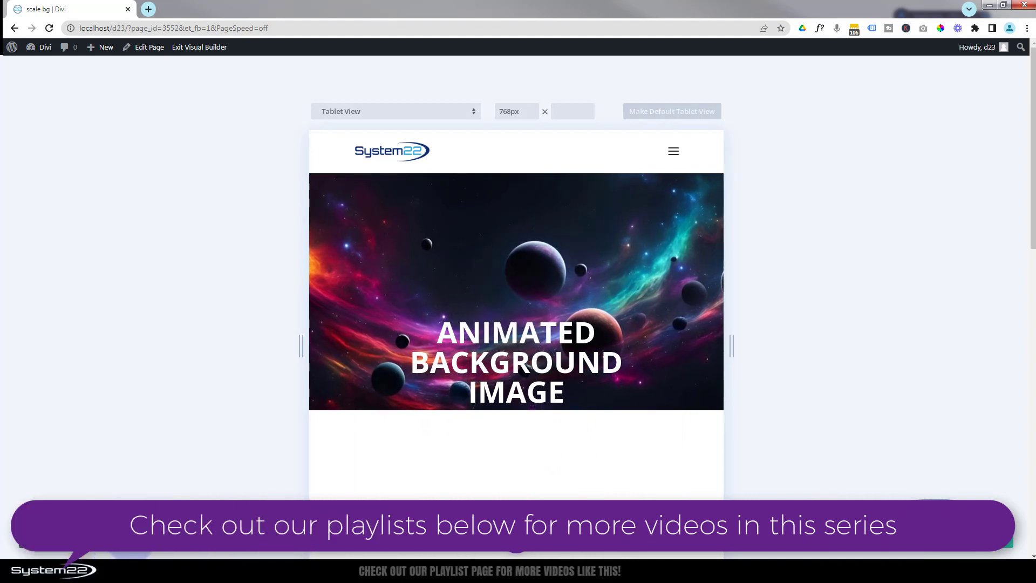
{"action": "left_click", "coordinate": [395, 111]}
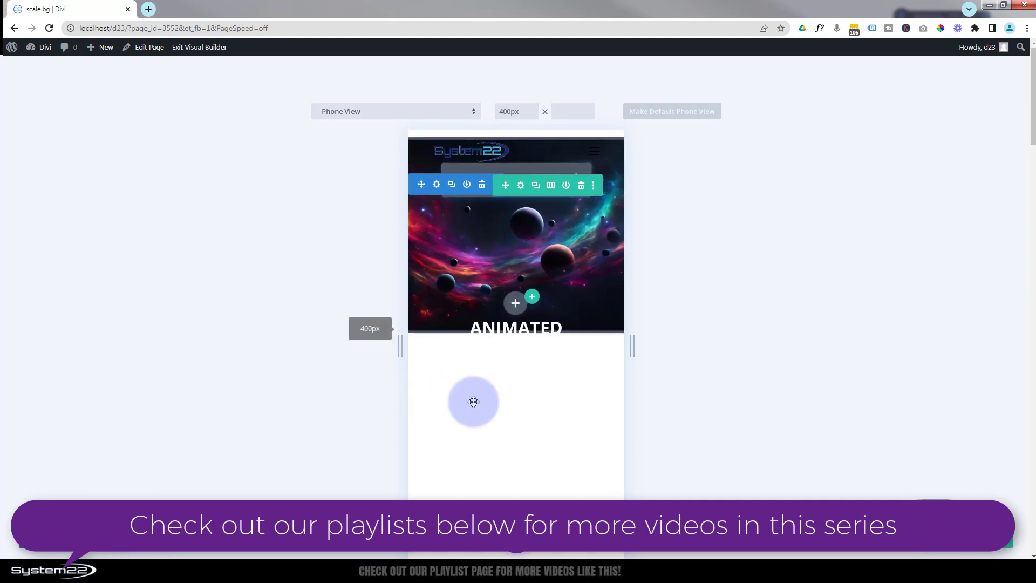
{"action": "scroll", "scroll_direction": "down", "scroll_amount": 3}
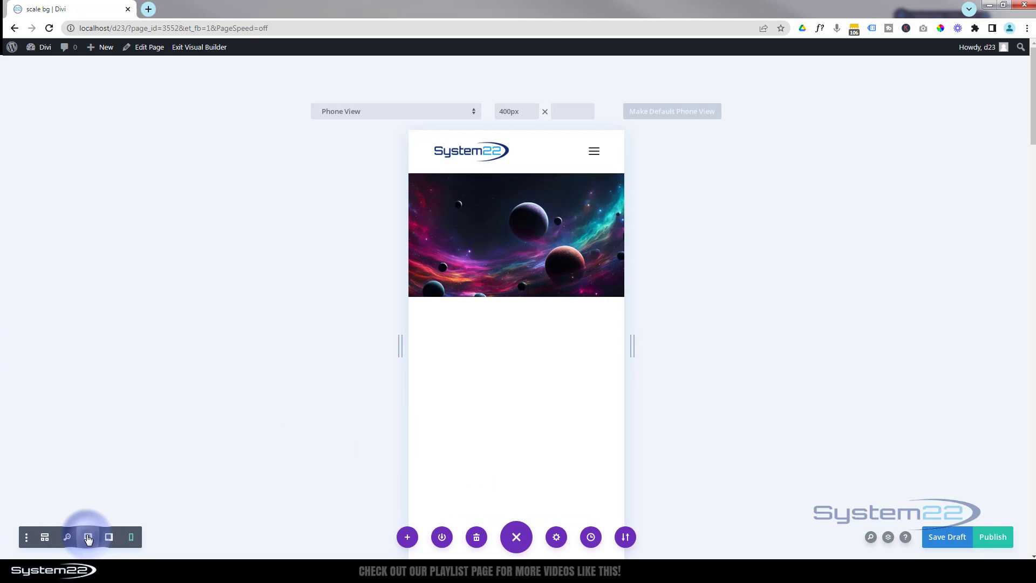
{"action": "left_click", "coordinate": [88, 537]}
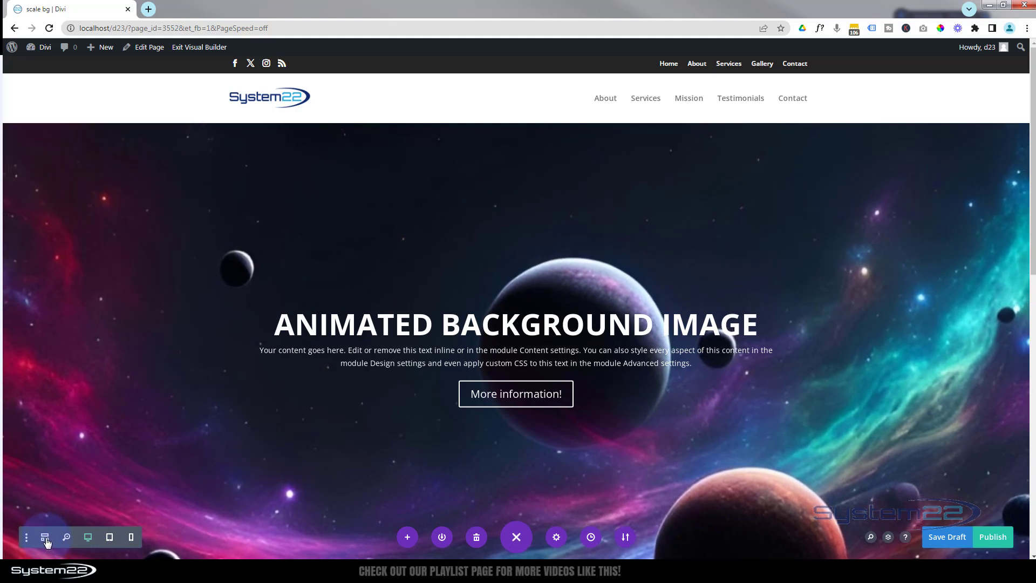
{"action": "mouse_move", "coordinate": [43, 537]}
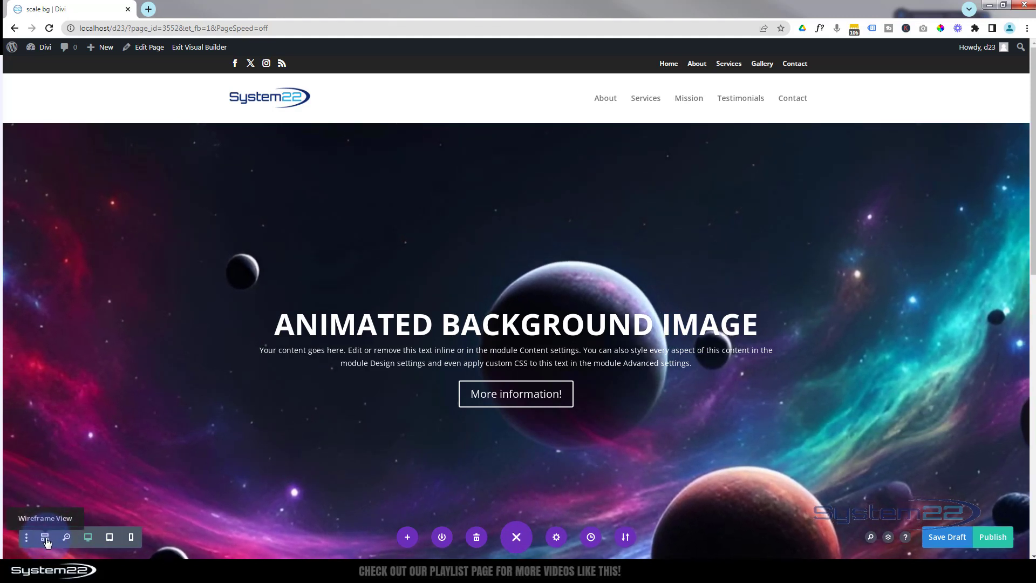
- In wireframe view, bring up the hero image module's Design sizing options (Min Height, Height, Max Height)
{"action": "left_click", "coordinate": [45, 536]}
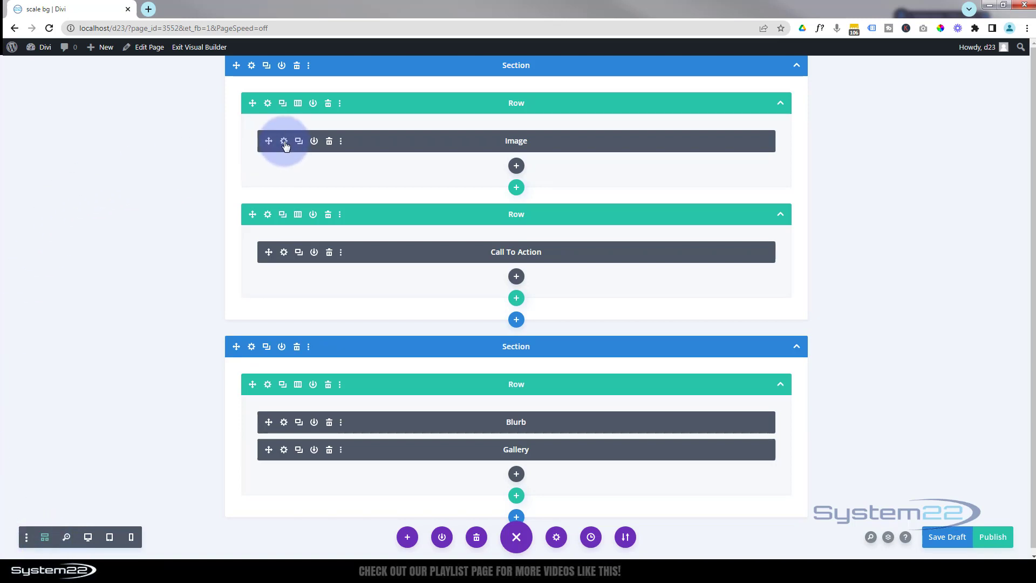
{"action": "left_click", "coordinate": [284, 140]}
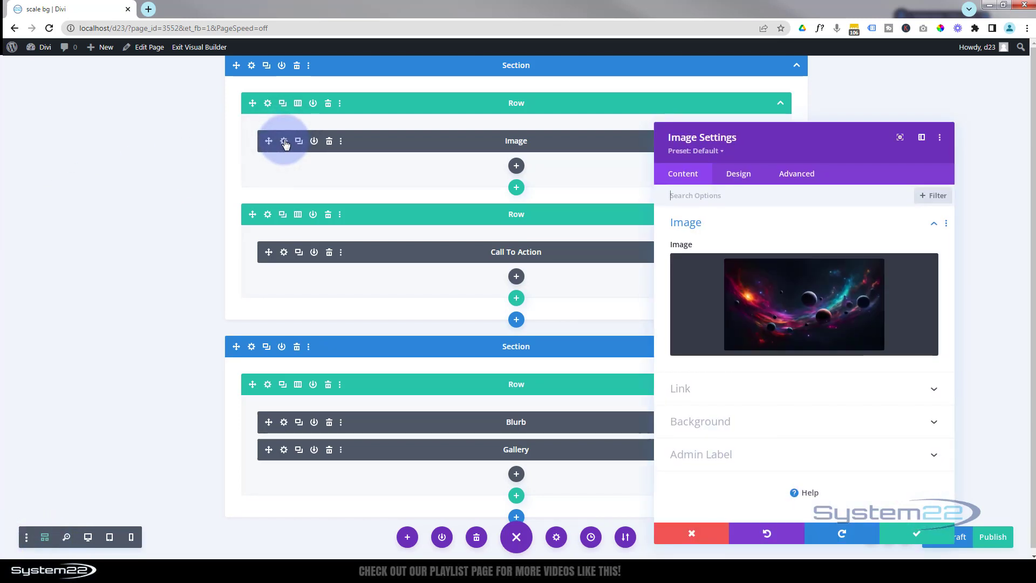
{"action": "mouse_move", "coordinate": [88, 537]}
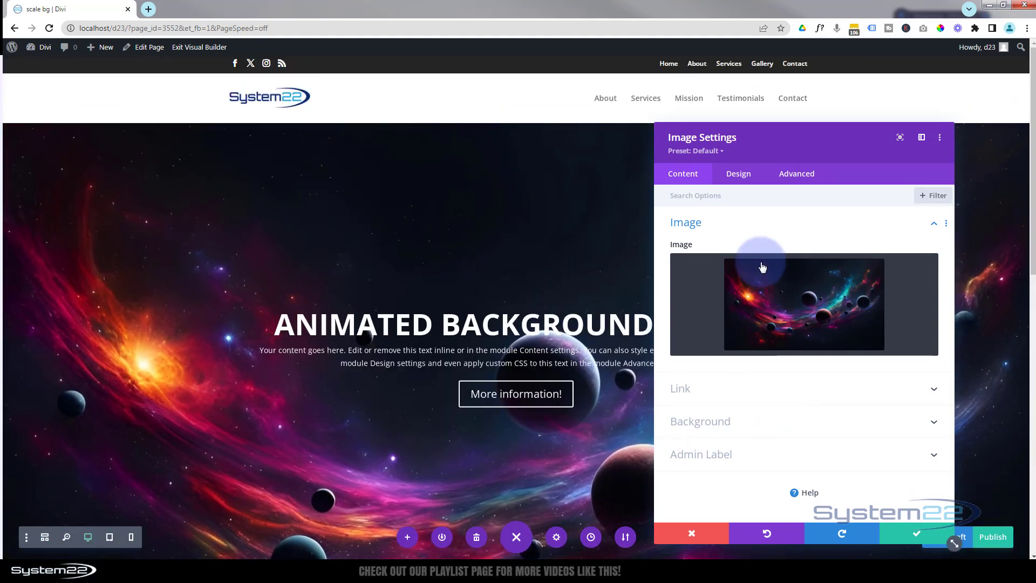
{"action": "left_click", "coordinate": [737, 173]}
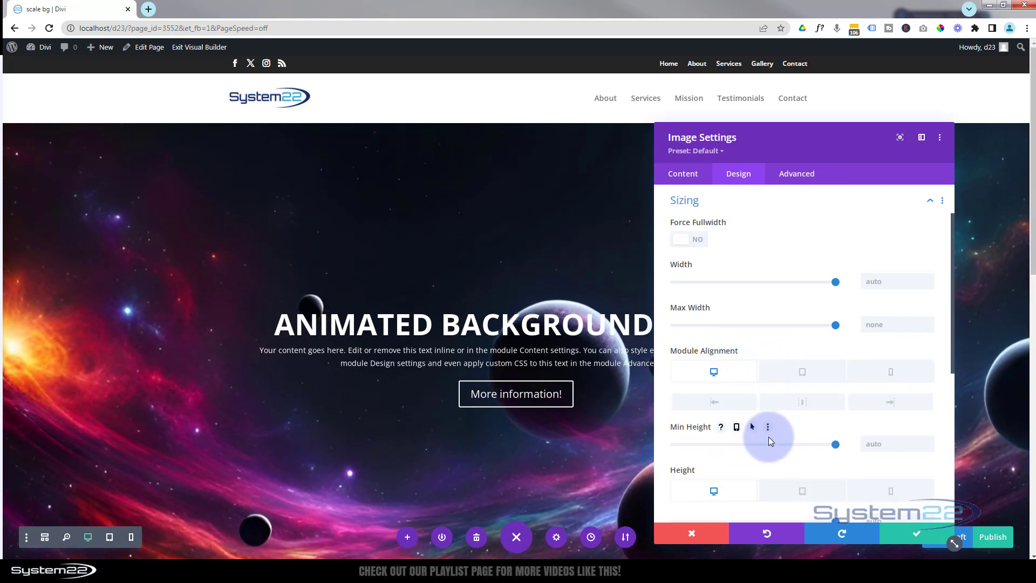
{"action": "scroll", "scroll_direction": "down", "scroll_amount": 3}
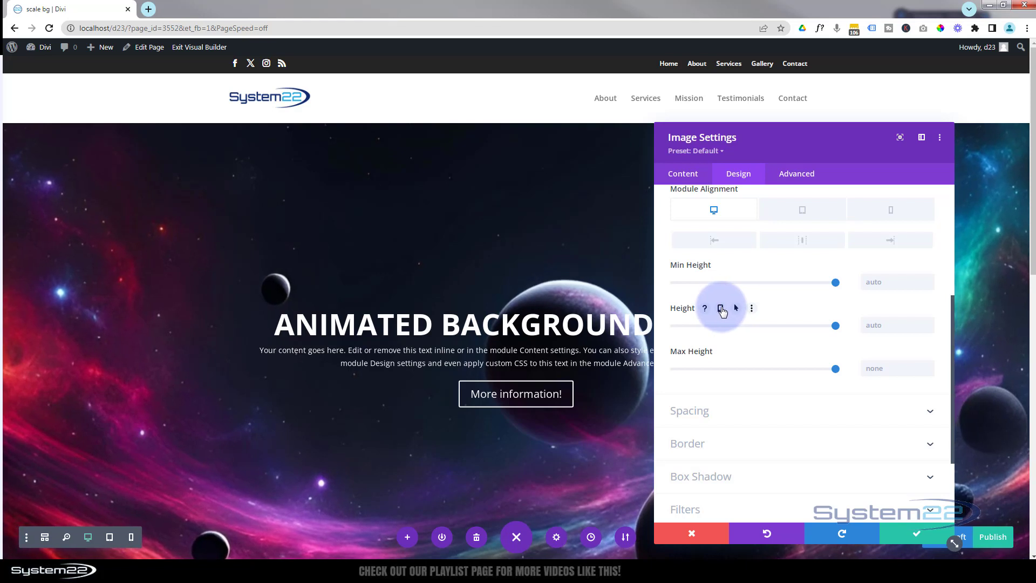
- Enable responsive Height on the image and set desktop to 90vh
{"action": "left_click", "coordinate": [720, 308]}
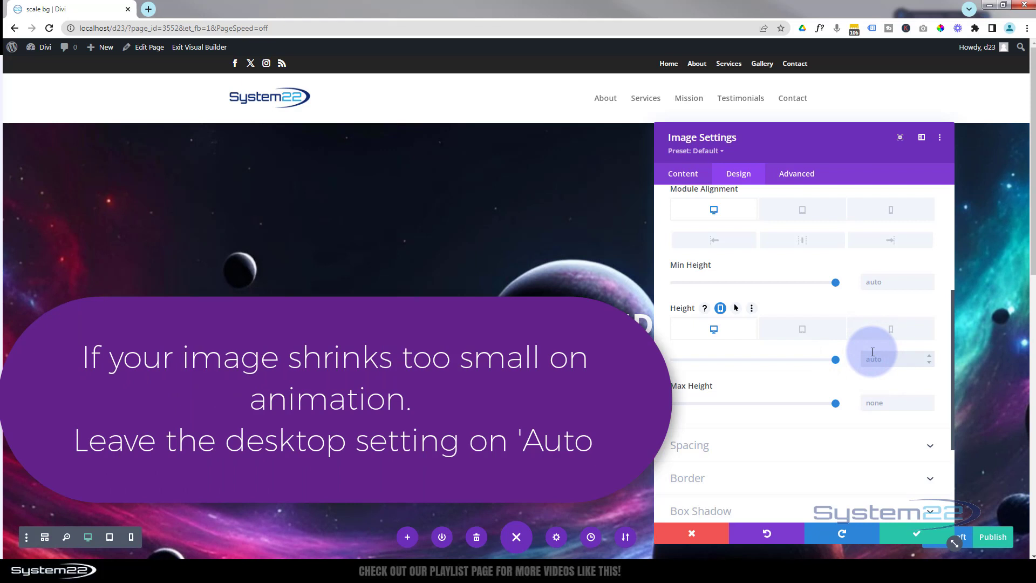
{"action": "type", "text": "90vh"}
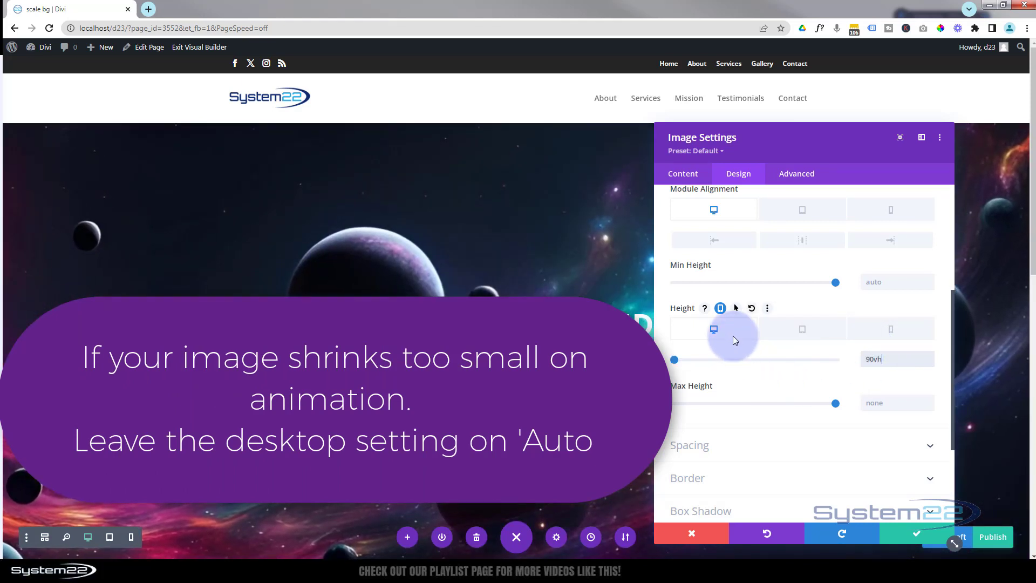
{"action": "left_click", "coordinate": [802, 328]}
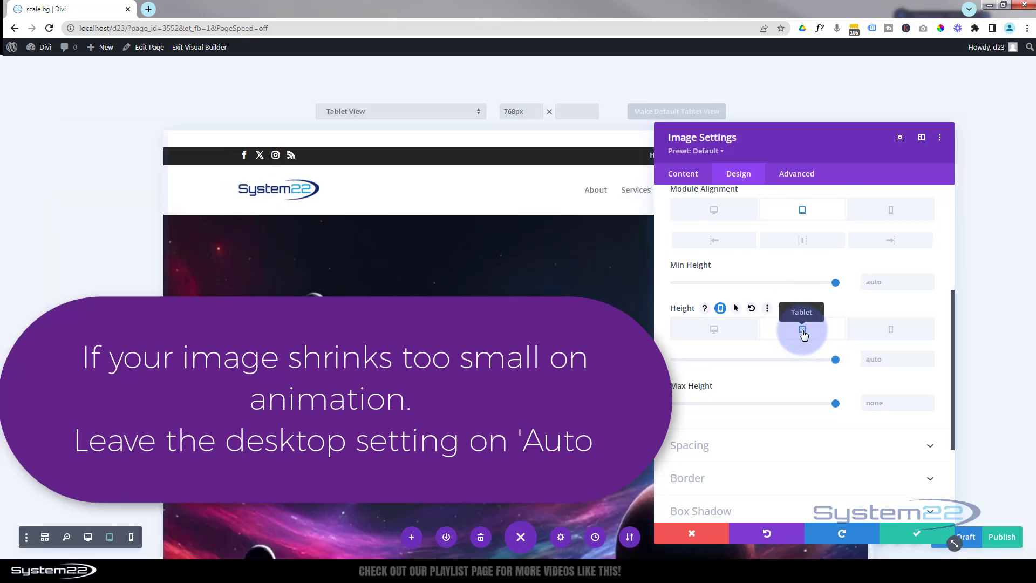
{"action": "left_click", "coordinate": [802, 329]}
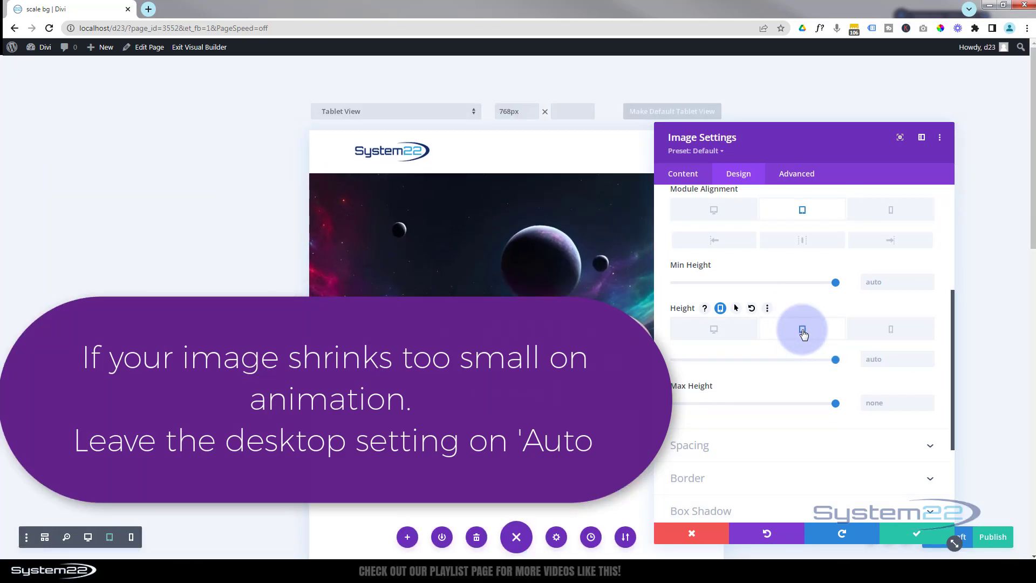
- Set the image's tablet height to 40vh and enter a phone height value
{"action": "left_click", "coordinate": [802, 329]}
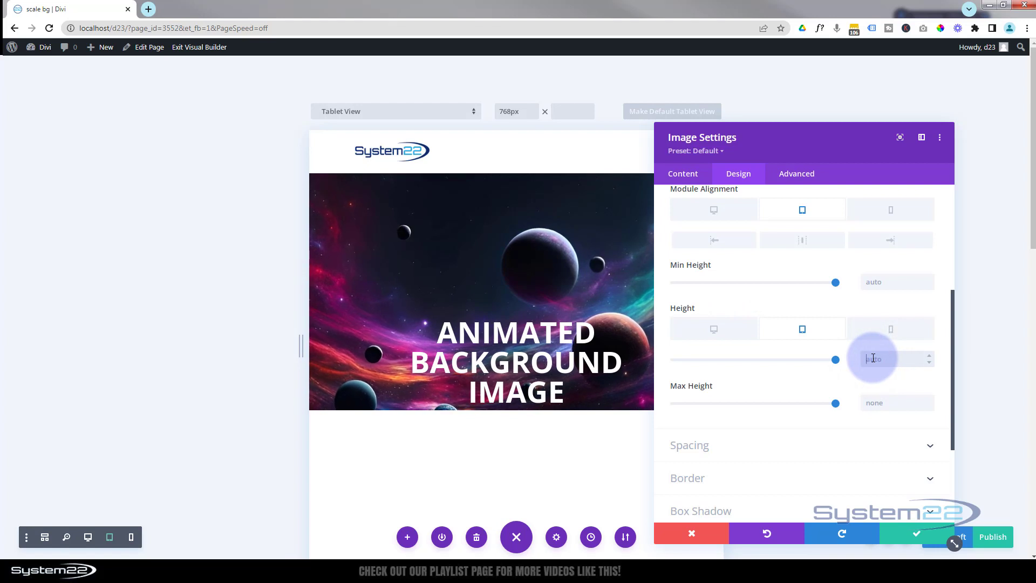
{"action": "type", "text": "400px"}
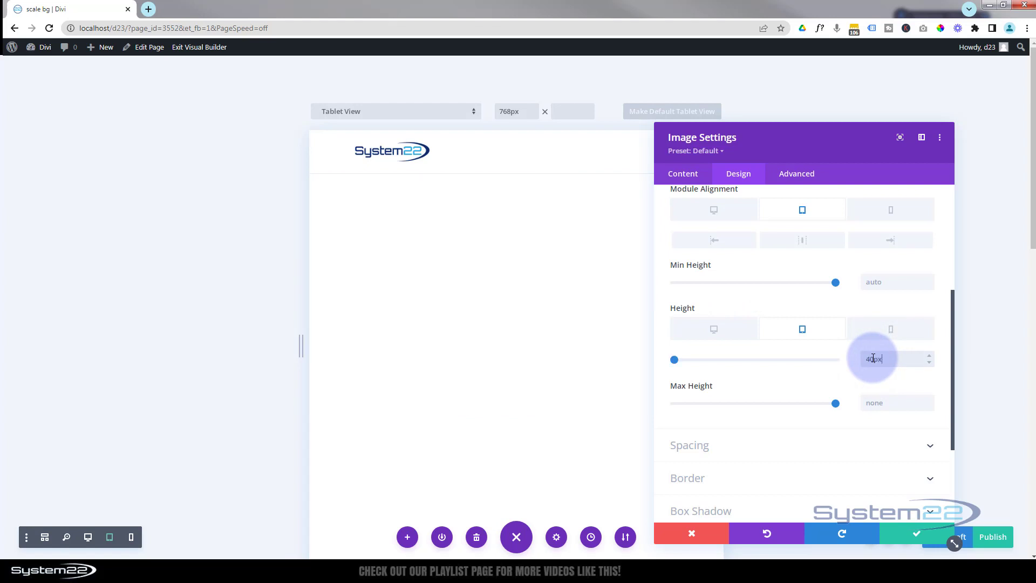
{"action": "key", "text": "Backspace"}
{"action": "type", "text": "vh"}
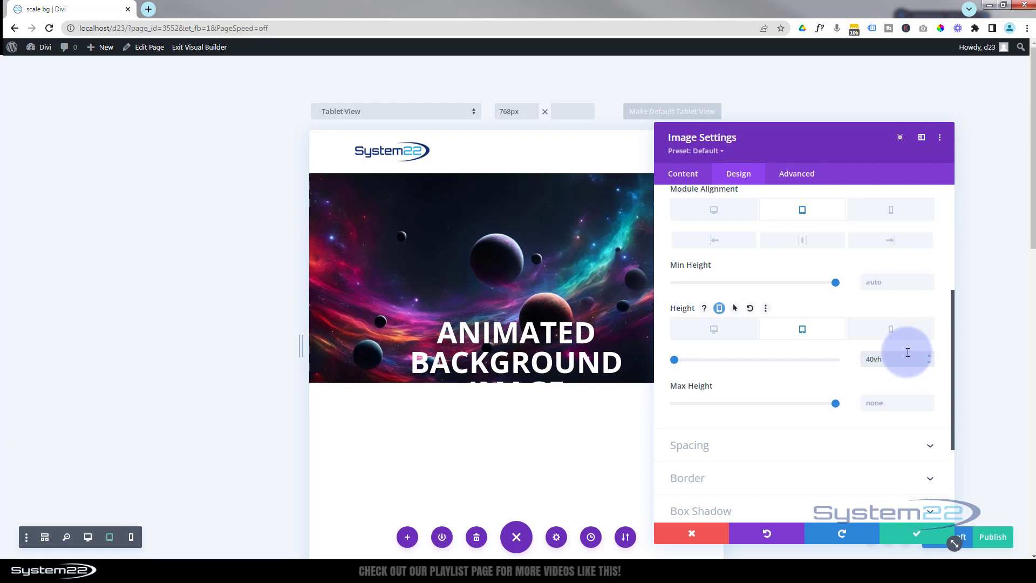
{"action": "left_click", "coordinate": [890, 328]}
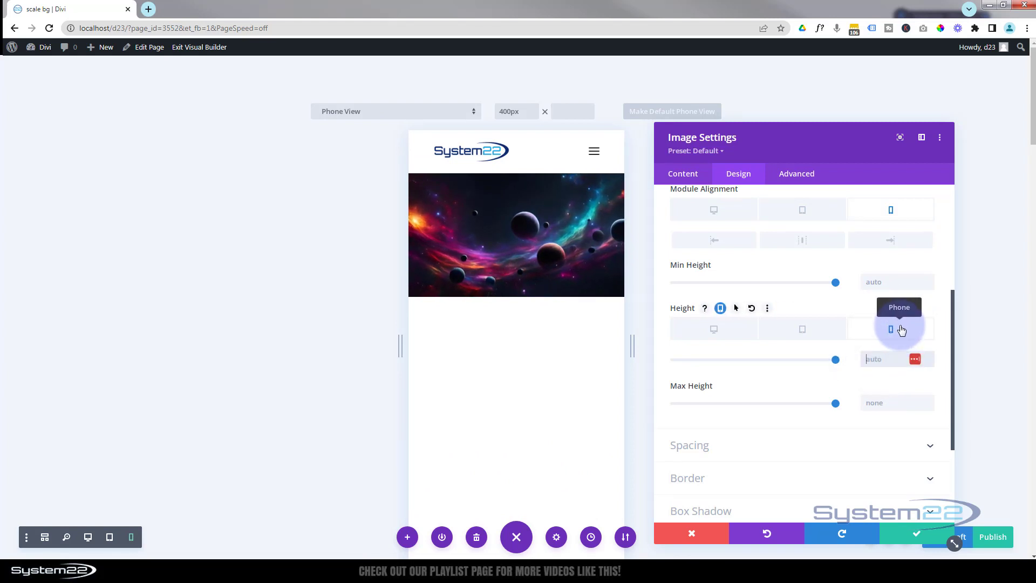
{"action": "type", "text": "30px"}
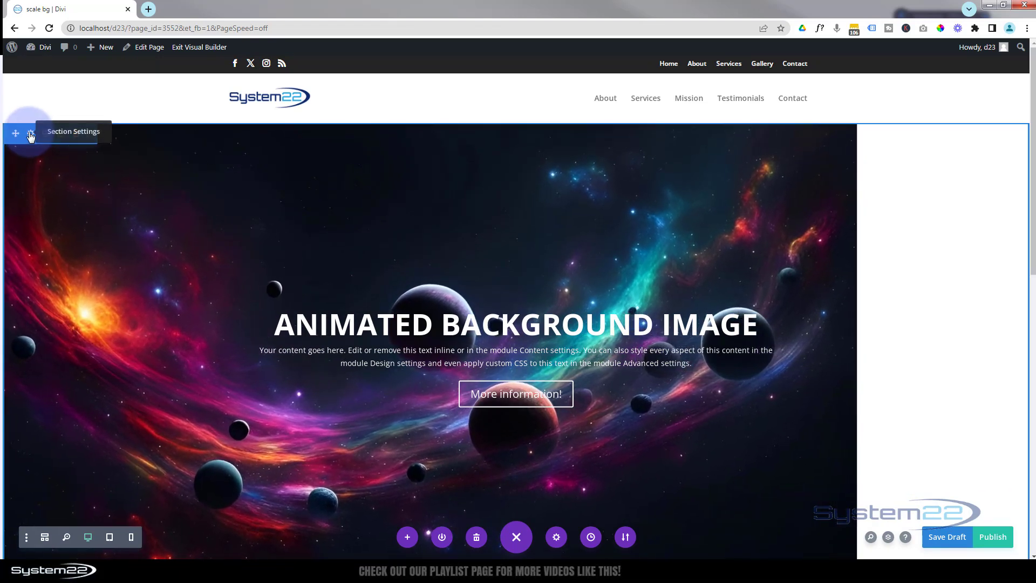
- Give the hero section responsive heights of 40vh on tablet and 30vh on phone
{"action": "left_click", "coordinate": [30, 134]}
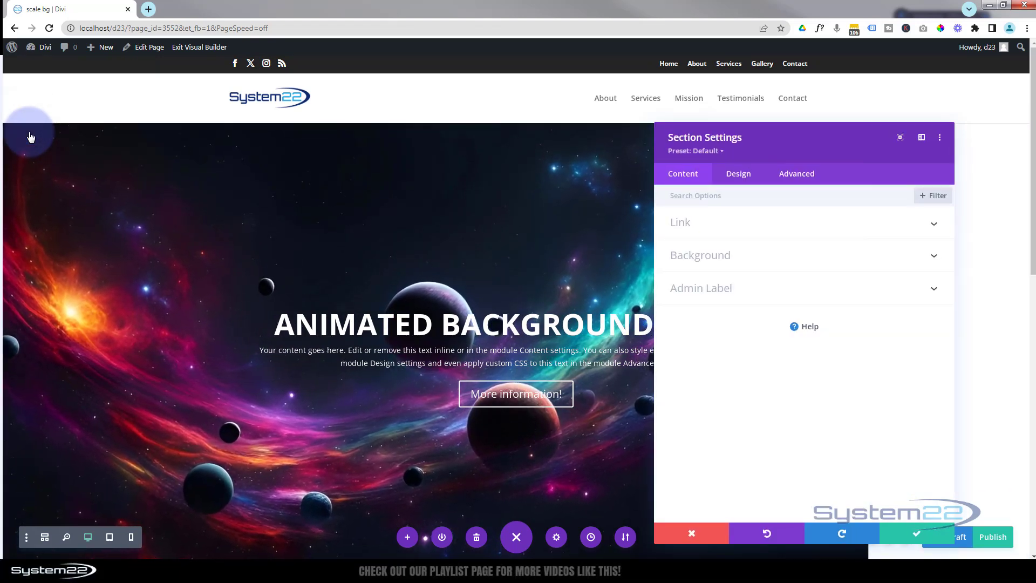
{"action": "left_click", "coordinate": [737, 172]}
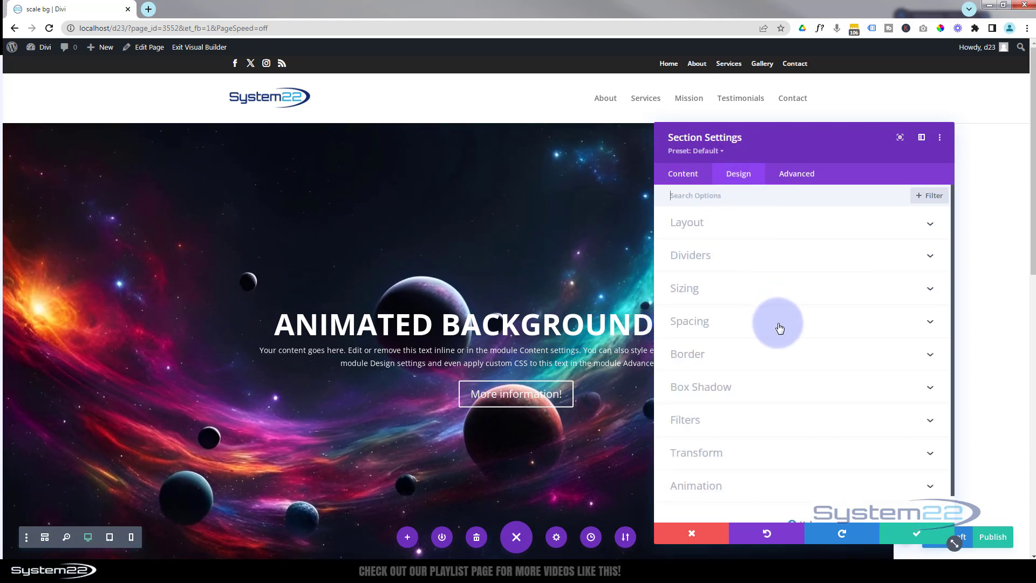
{"action": "left_click", "coordinate": [689, 320]}
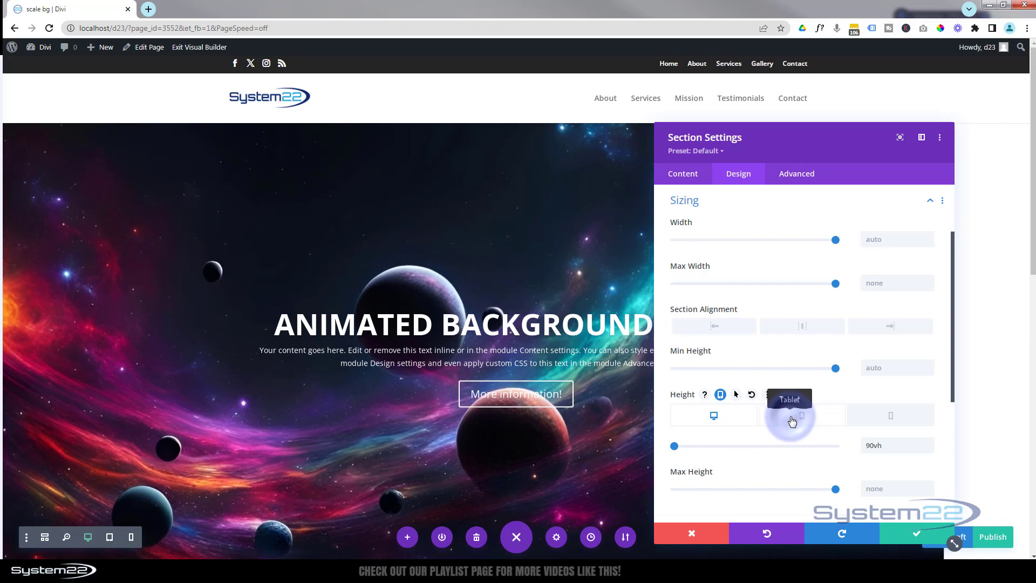
{"action": "left_click", "coordinate": [802, 415]}
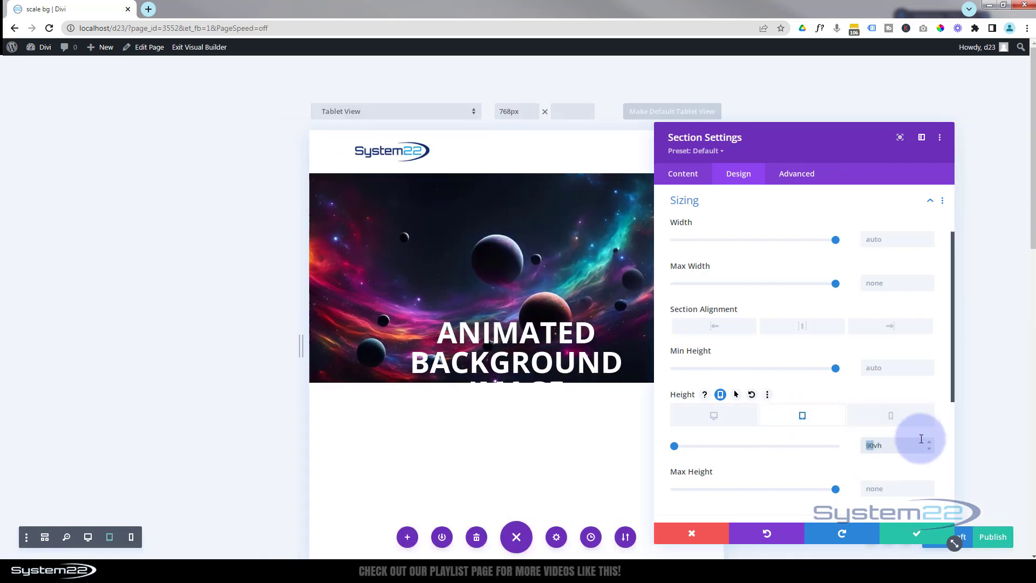
{"action": "type", "text": "40vh"}
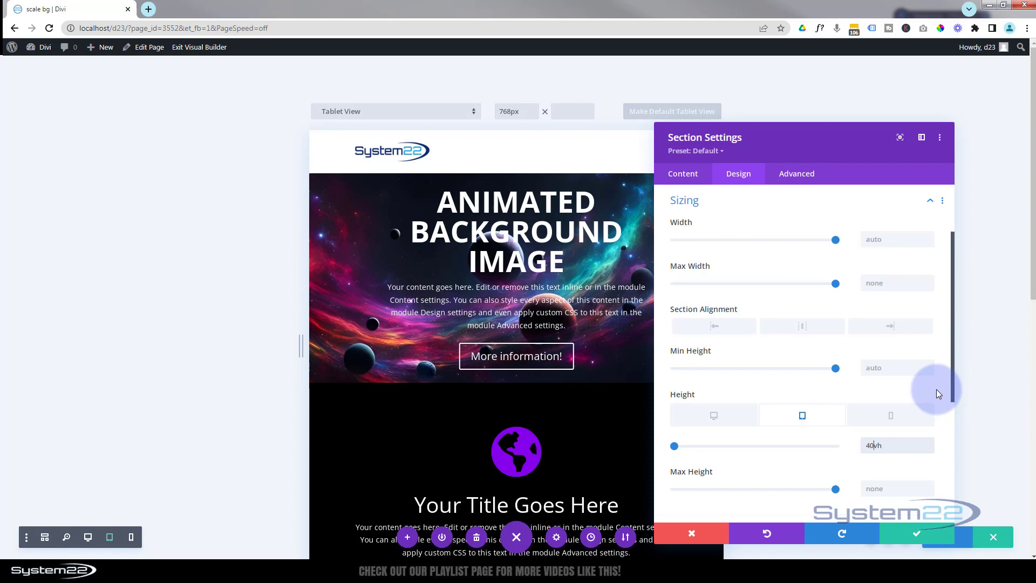
{"action": "mouse_move", "coordinate": [891, 416]}
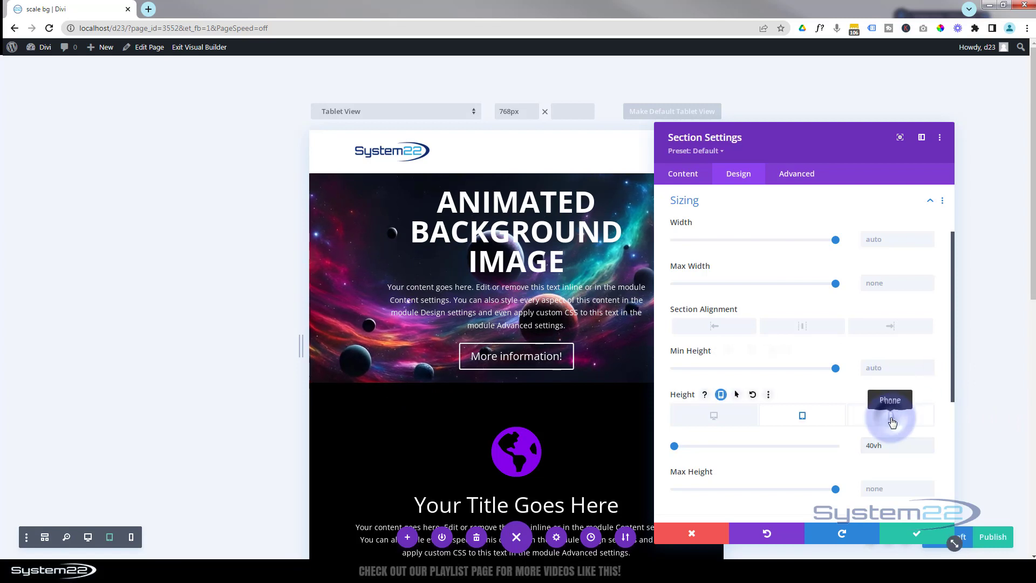
{"action": "left_click", "coordinate": [890, 414]}
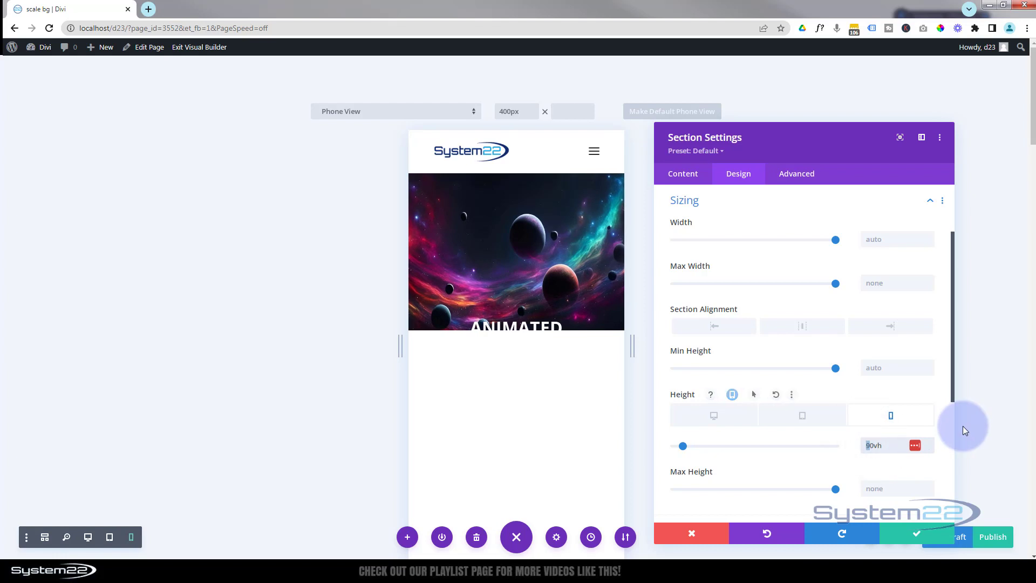
{"action": "left_click_drag", "start_coordinate": [682, 445], "coordinate": [672, 445]}
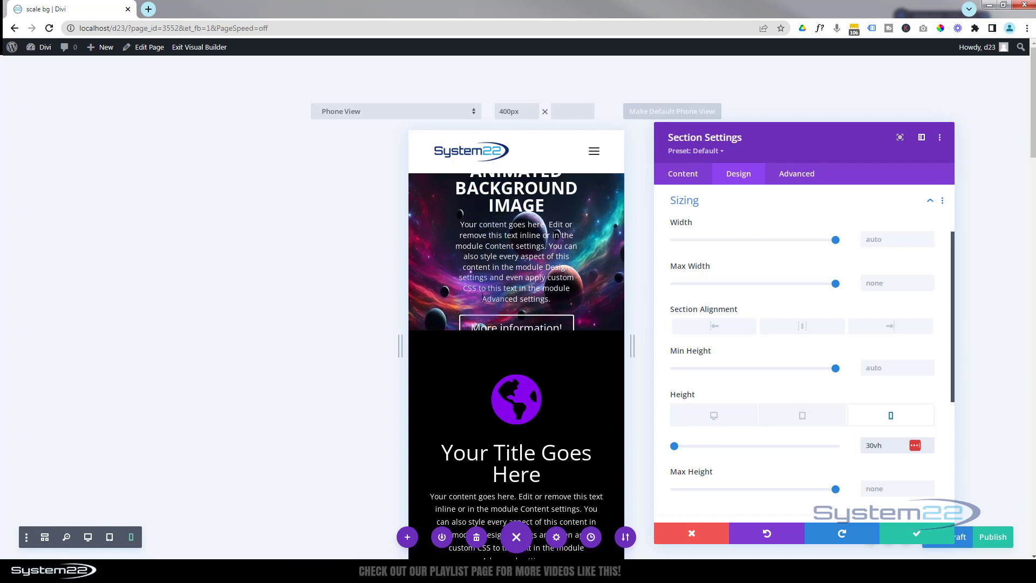
{"action": "mouse_move", "coordinate": [613, 360]}
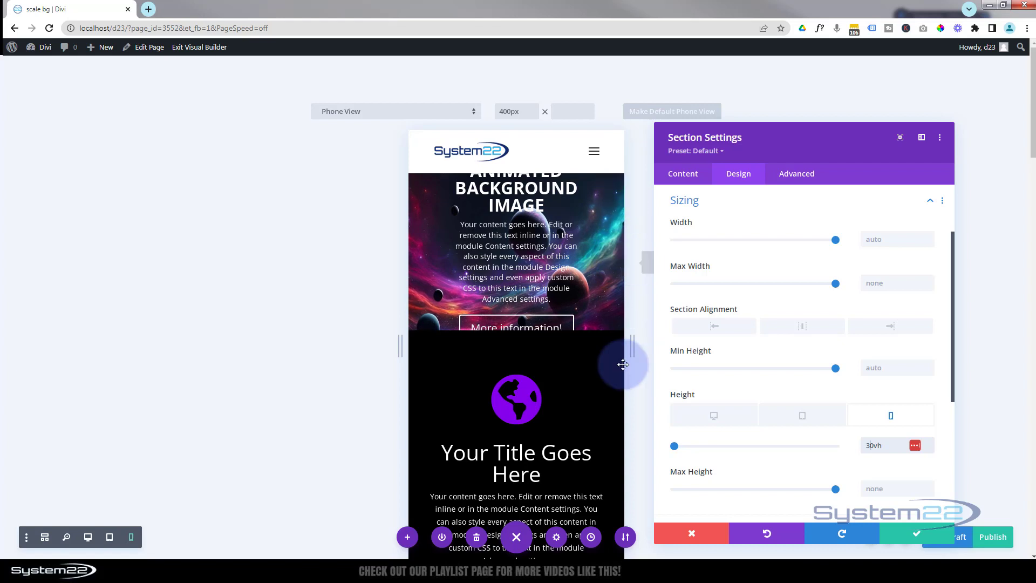
{"action": "mouse_move", "coordinate": [248, 313]}
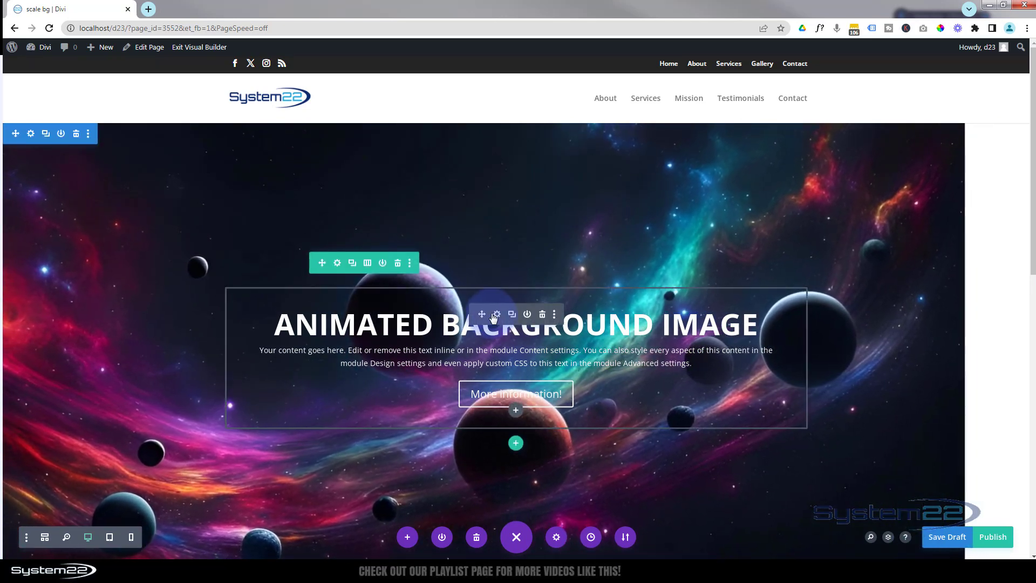
- In the call-to-action module, enable responsive Body text and select the tablet version
{"action": "left_click", "coordinate": [496, 314]}
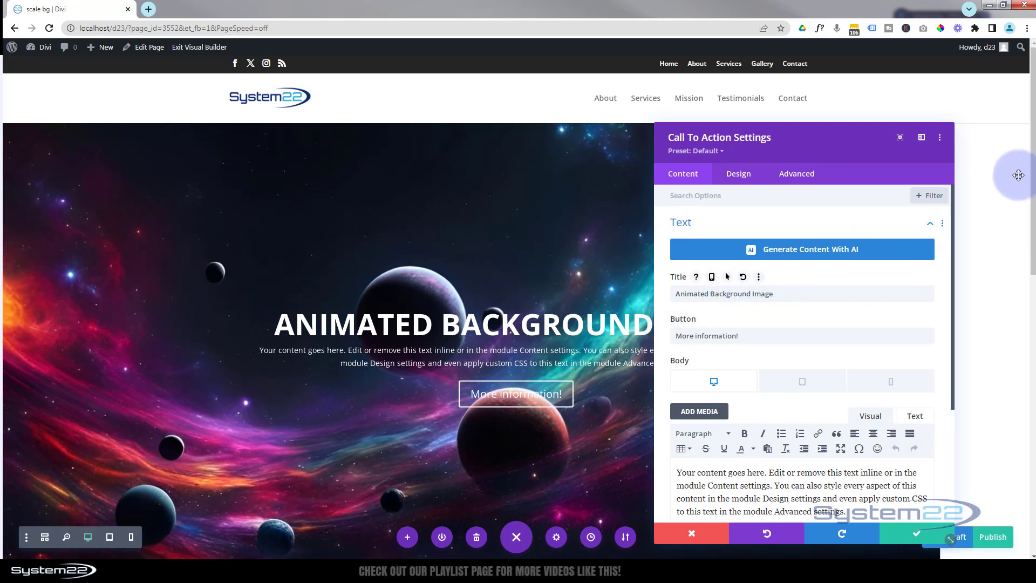
{"action": "mouse_move", "coordinate": [354, 253]}
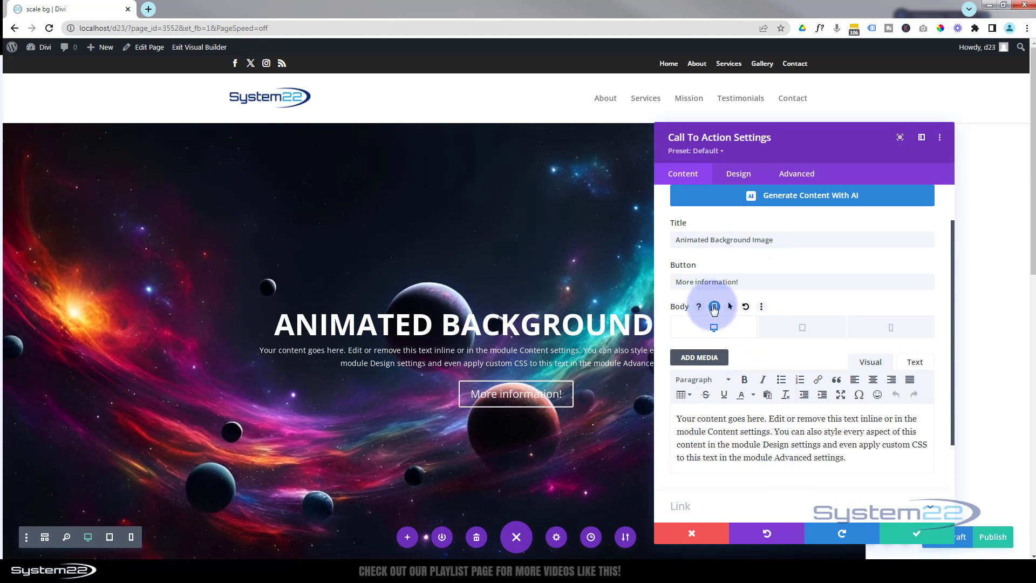
{"action": "mouse_move", "coordinate": [713, 327]}
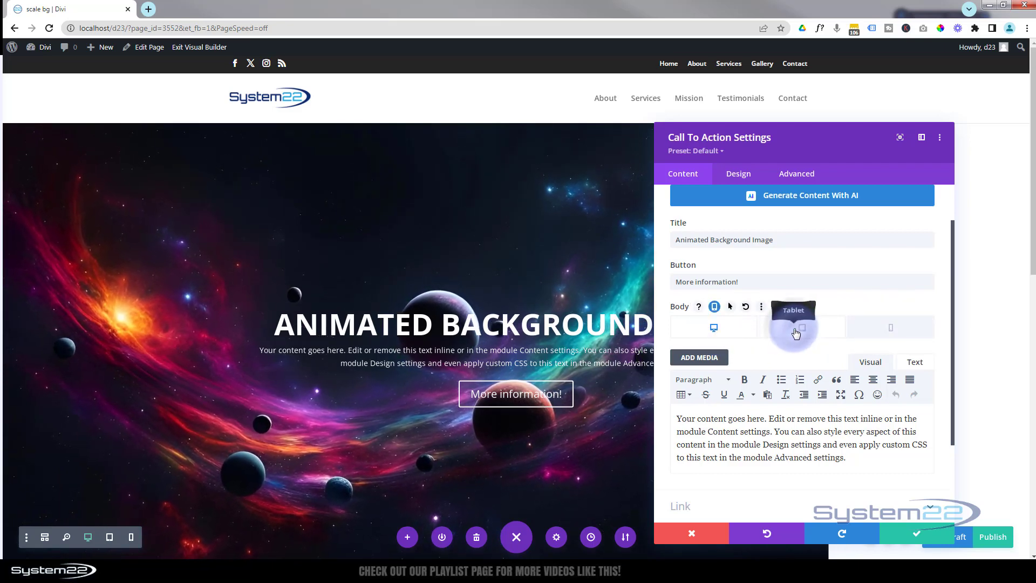
{"action": "left_click", "coordinate": [793, 327]}
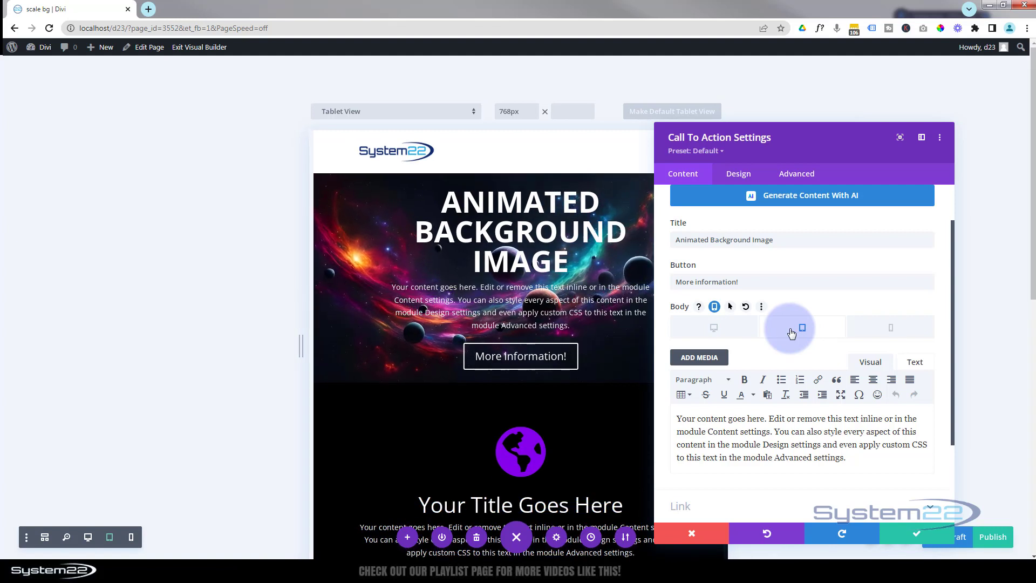
{"action": "left_click", "coordinate": [802, 327]}
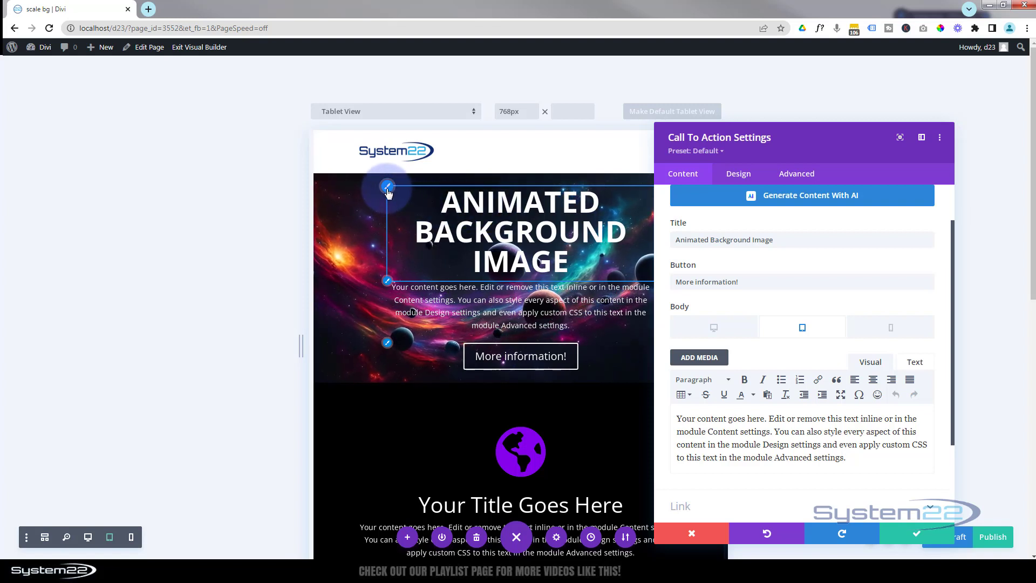
- Make the Title Text Size responsive, about 53px on tablet and 32px on phone
{"action": "left_click", "coordinate": [738, 172]}
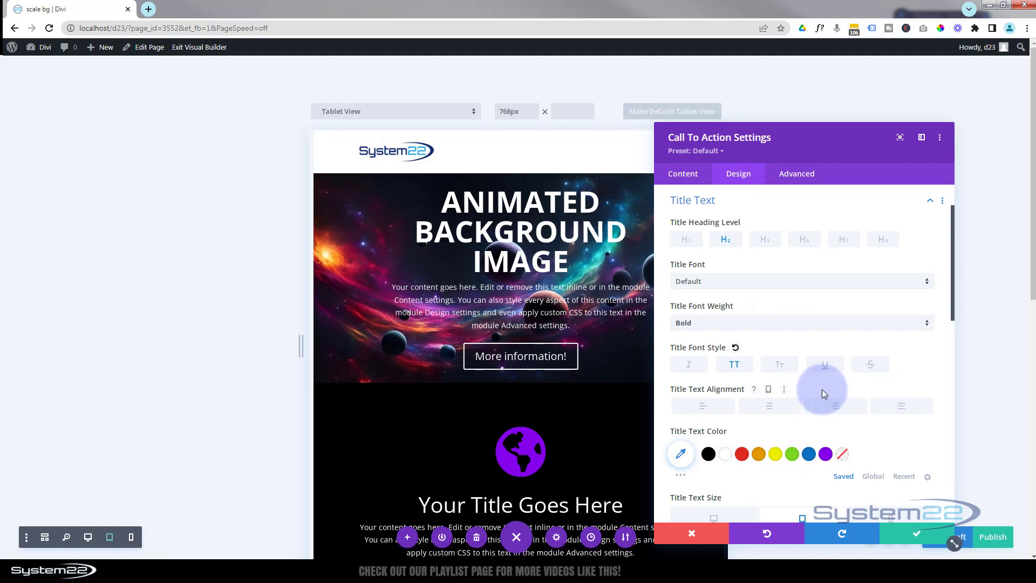
{"action": "scroll", "scroll_direction": "down", "scroll_amount": 3}
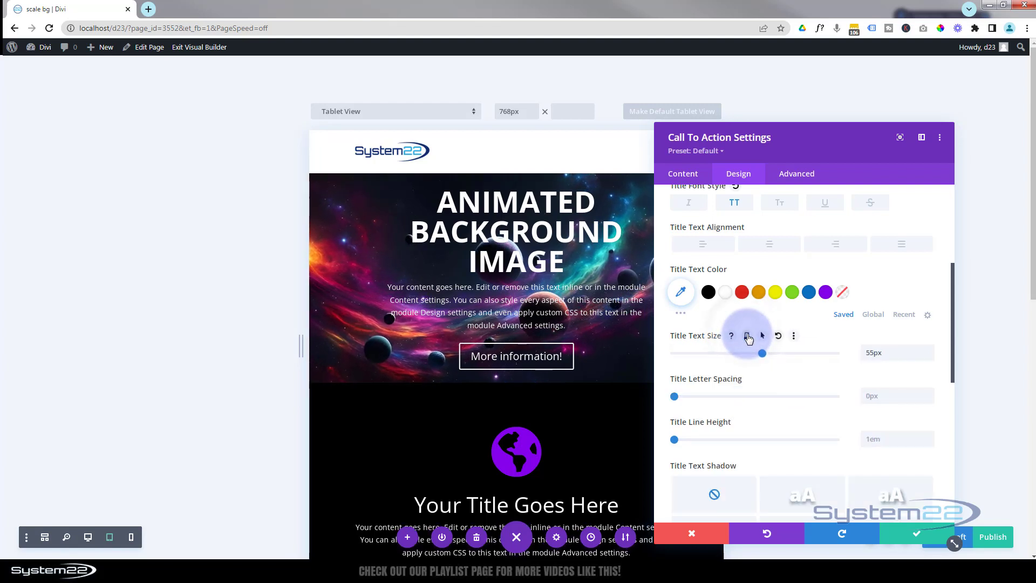
{"action": "left_click", "coordinate": [746, 336]}
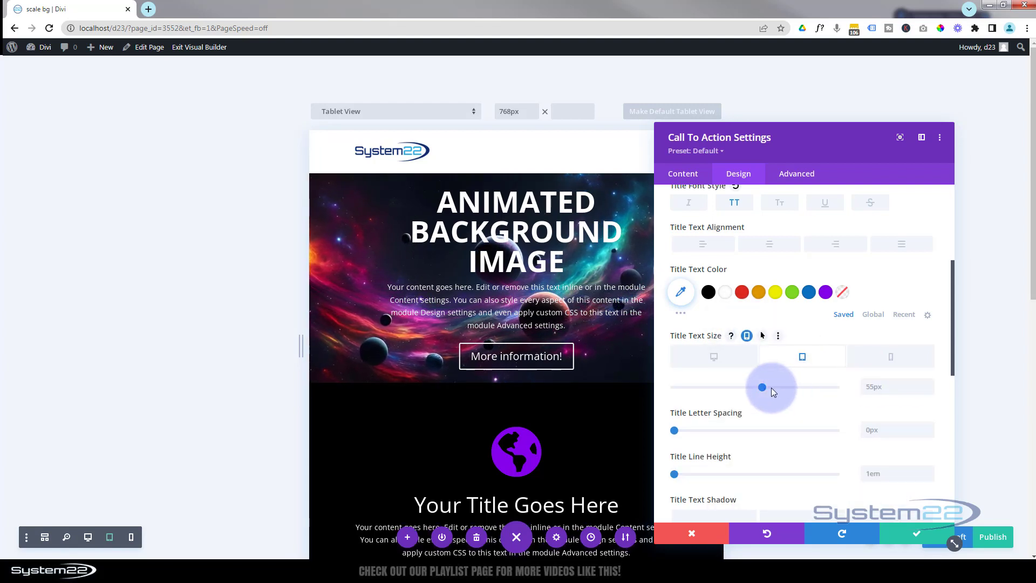
{"action": "left_click_drag", "start_coordinate": [762, 386], "coordinate": [758, 387]}
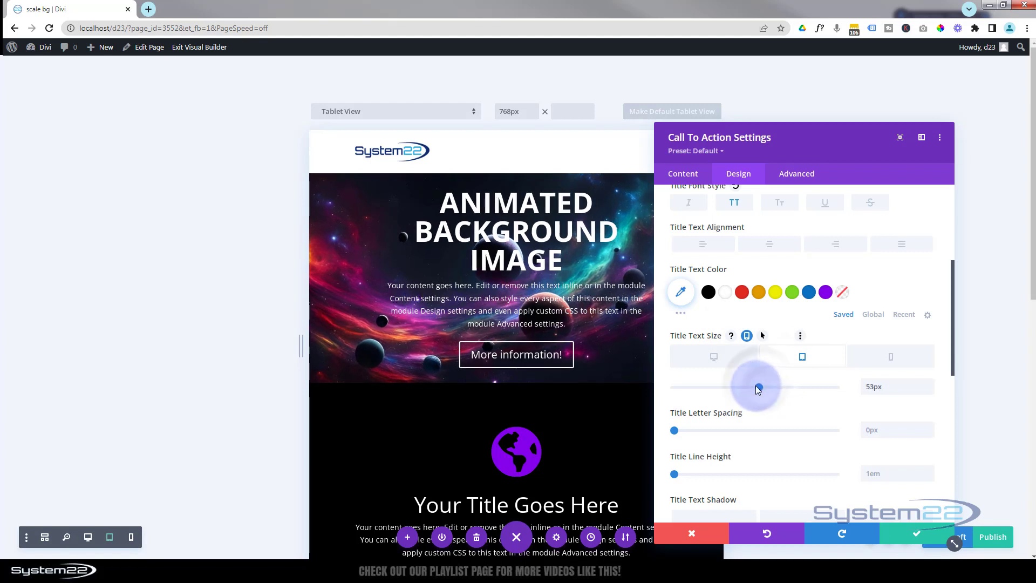
{"action": "left_click_drag", "start_coordinate": [758, 388], "coordinate": [743, 388]}
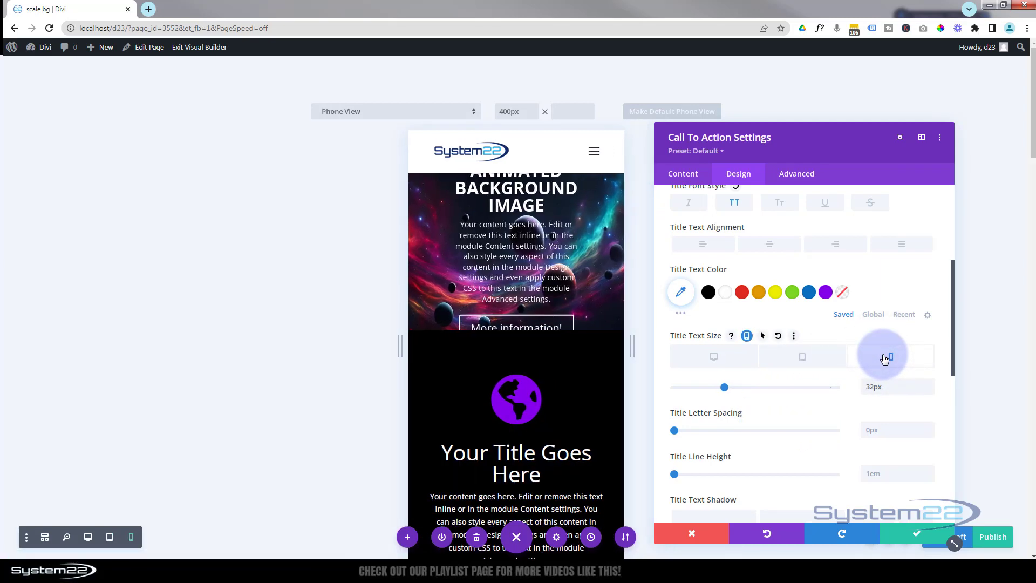
{"action": "mouse_move", "coordinate": [882, 357]}
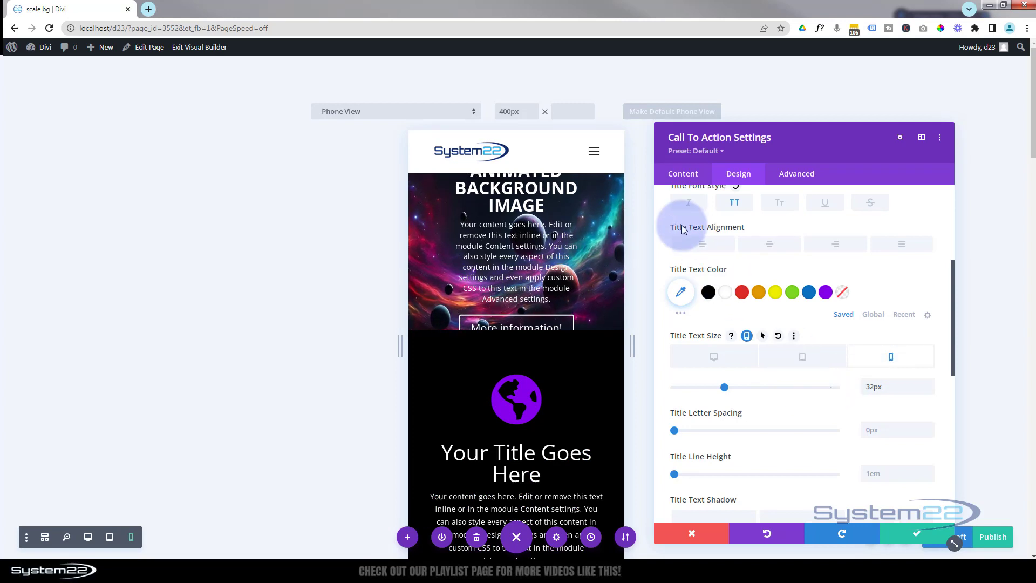
{"action": "left_click", "coordinate": [682, 172]}
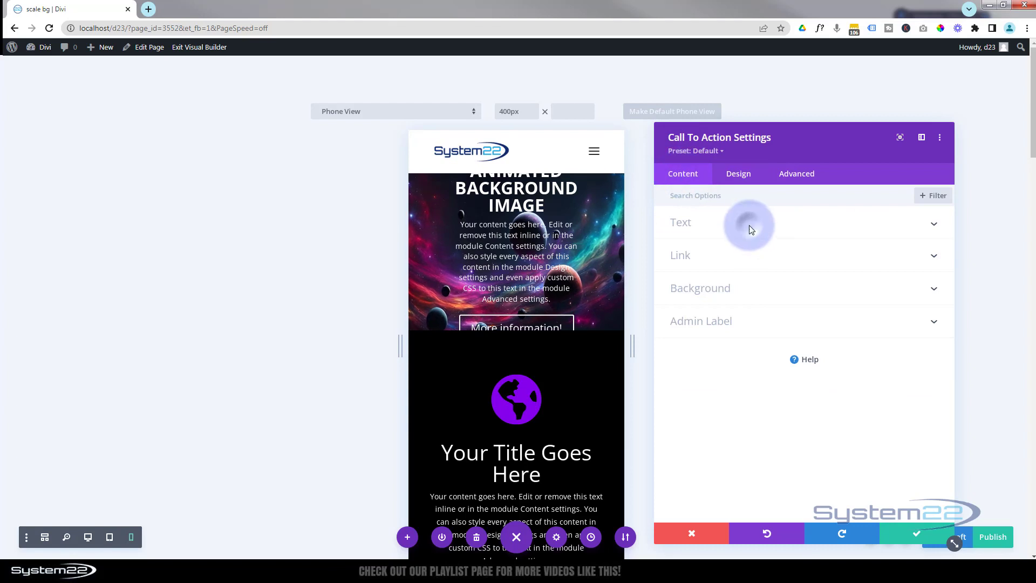
- Trim the phone body text to 'Your content goes here.' and save the module
{"action": "left_click", "coordinate": [681, 222]}
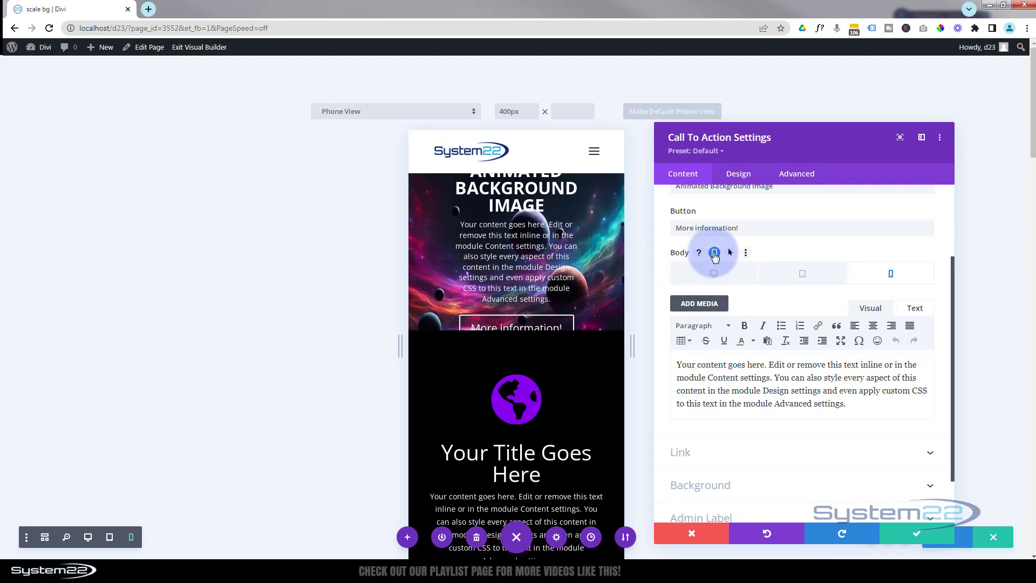
{"action": "mouse_move", "coordinate": [852, 278]}
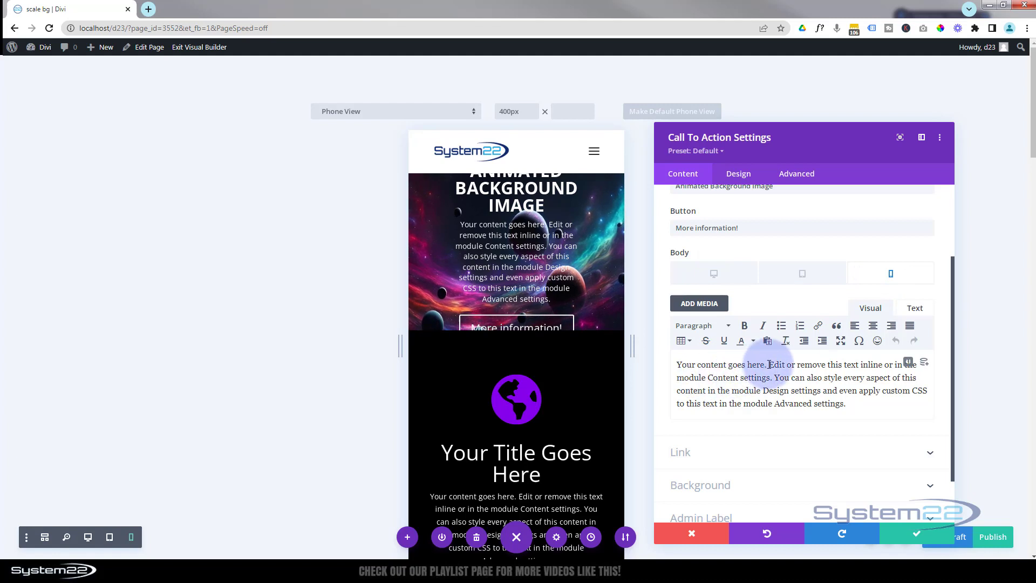
{"action": "left_click_drag", "start_coordinate": [767, 364], "coordinate": [851, 403]}
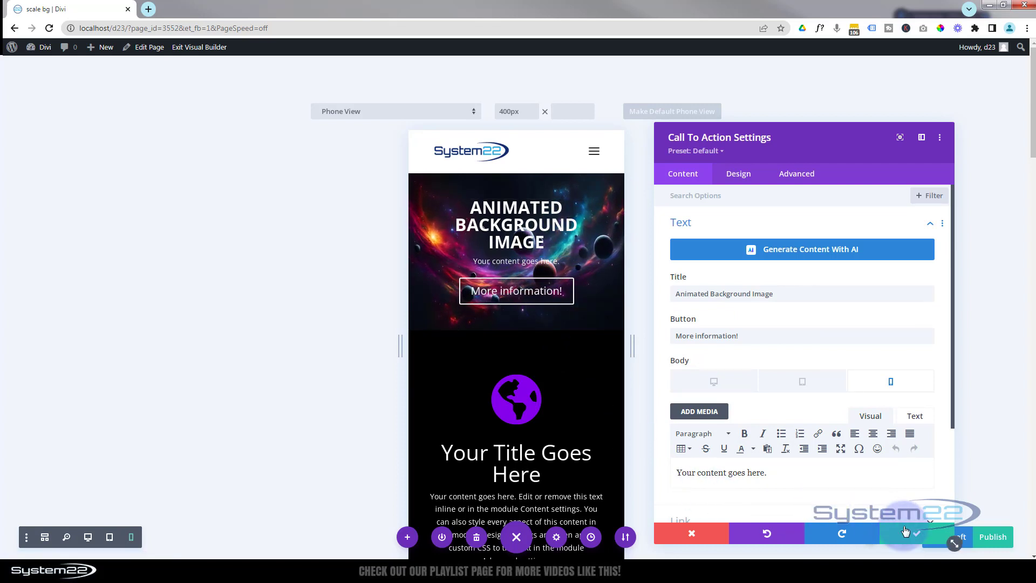
{"action": "left_click", "coordinate": [917, 533]}
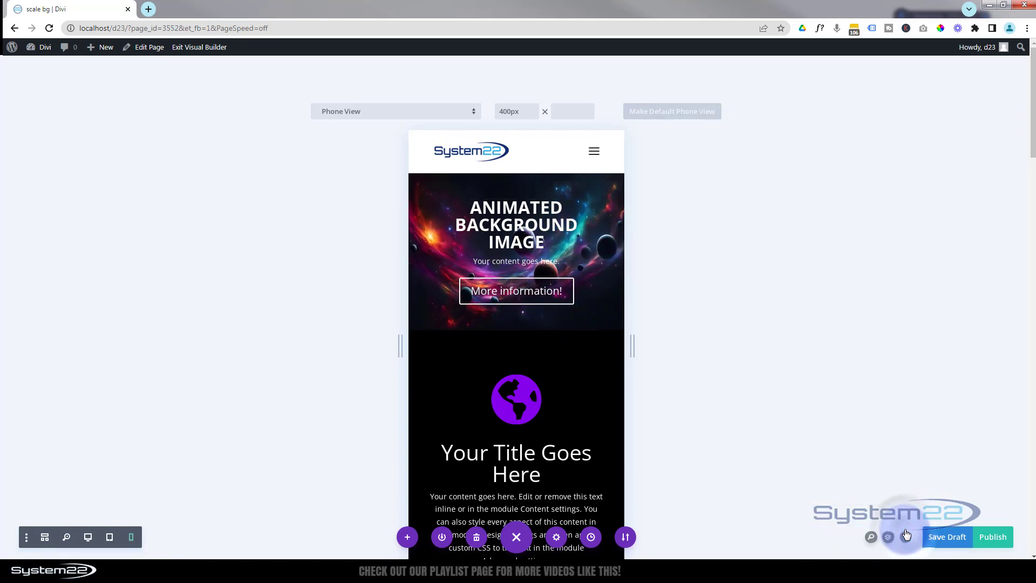
- Return to the desktop preview and save the page as a draft
{"action": "left_click", "coordinate": [109, 537]}
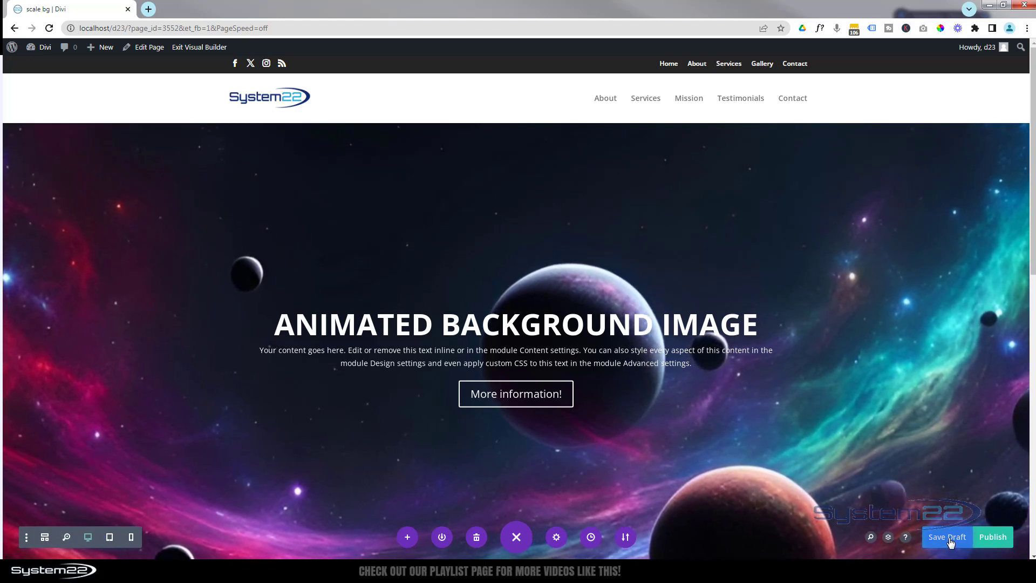
{"action": "left_click", "coordinate": [946, 537]}
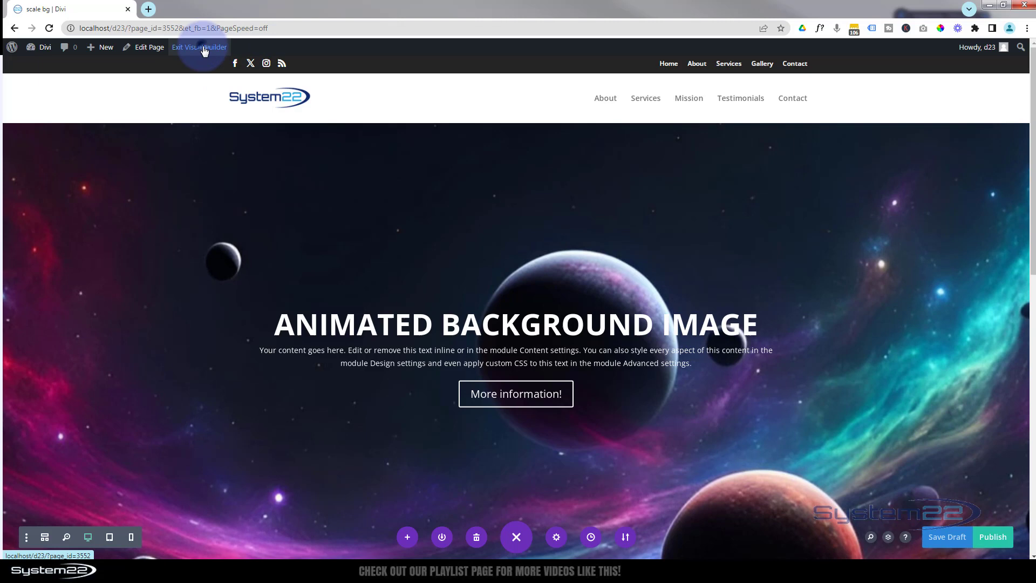
- Exit the Visual Builder and view the live animated space hero page
{"action": "left_click", "coordinate": [199, 46]}
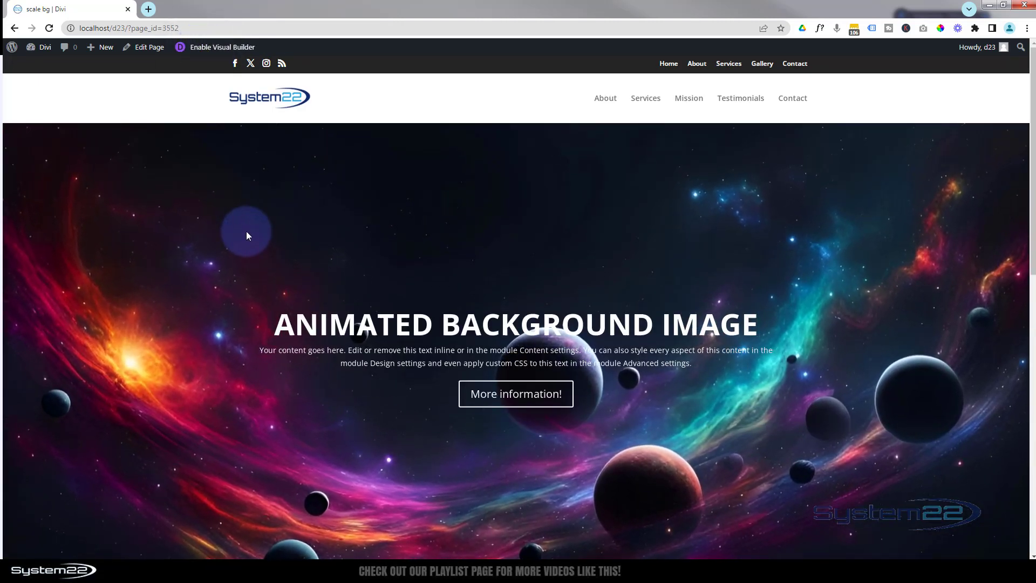
{"action": "scroll", "scroll_direction": "down", "scroll_amount": 3}
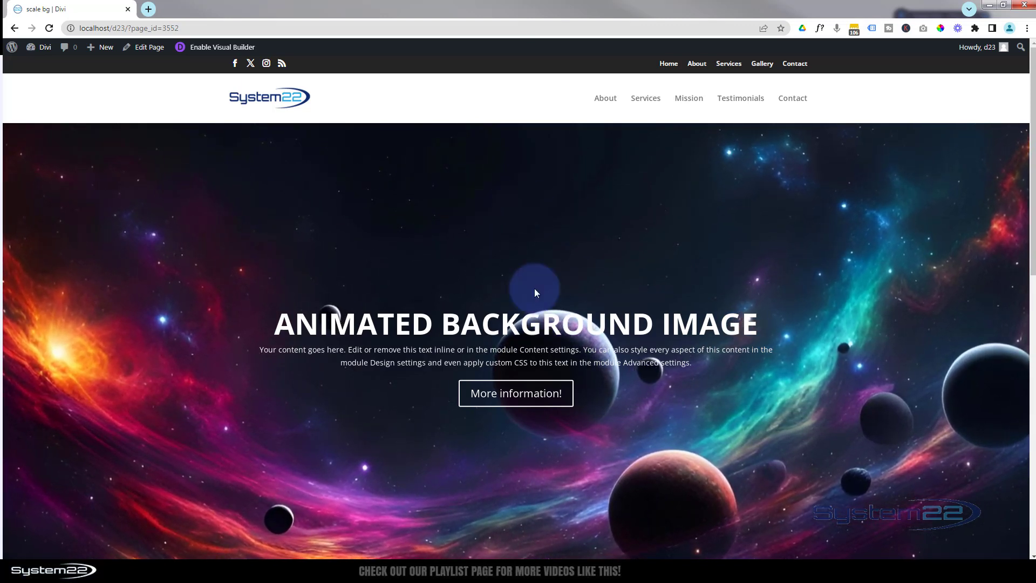
{"action": "mouse_move", "coordinate": [621, 423]}
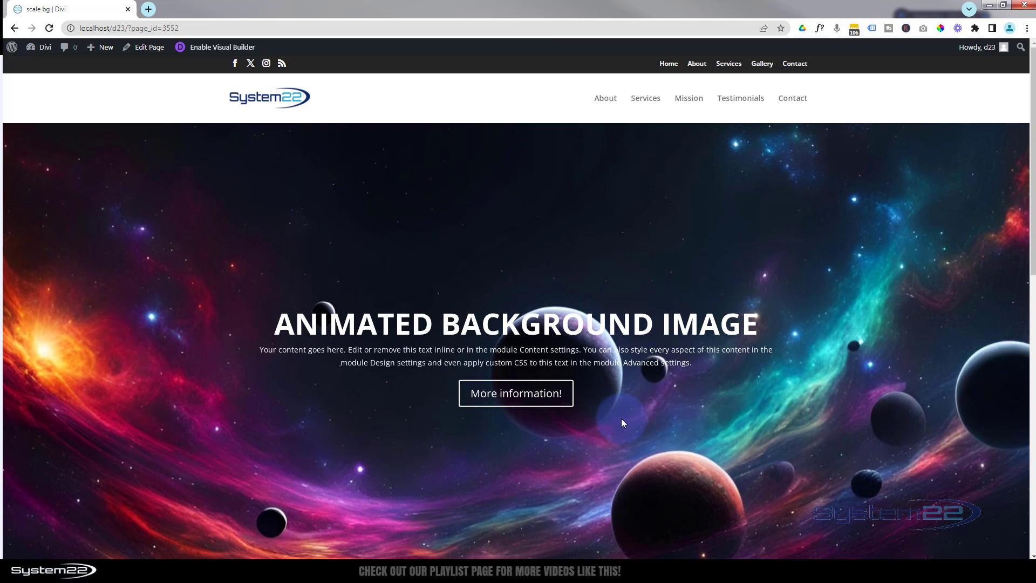